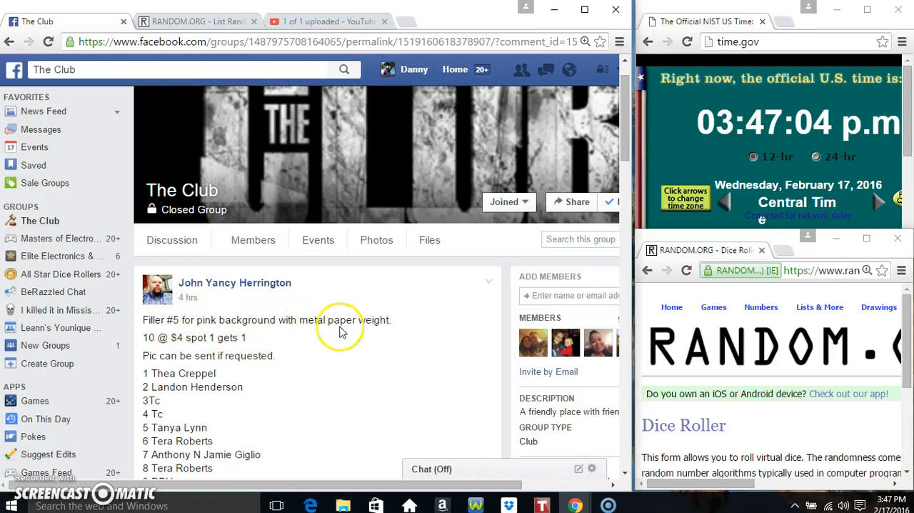
mouse_move(336, 301)
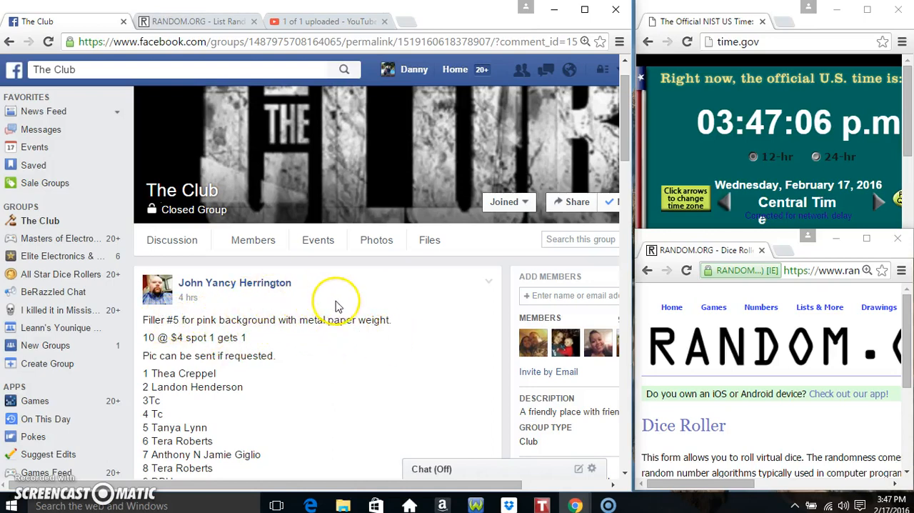
Copy the ten numbered names from The Club Facebook group post.
scroll("down", 3)
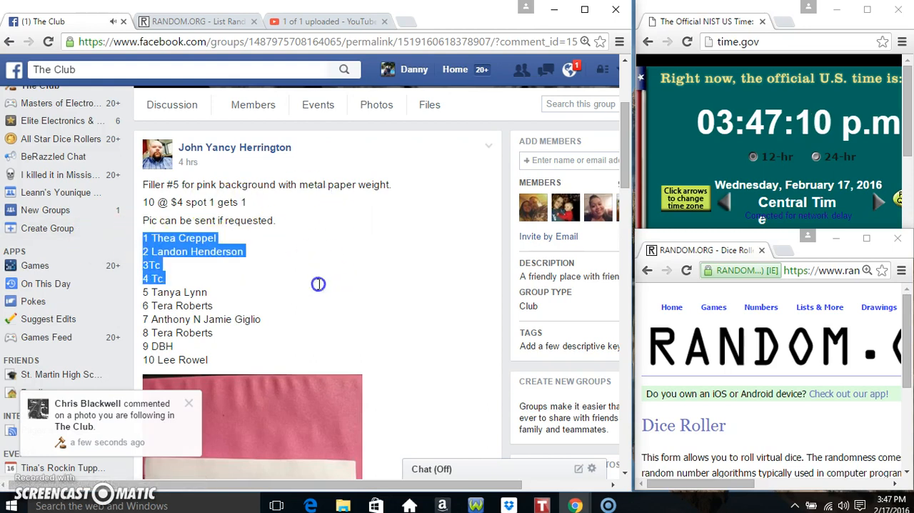
right_click(204, 309)
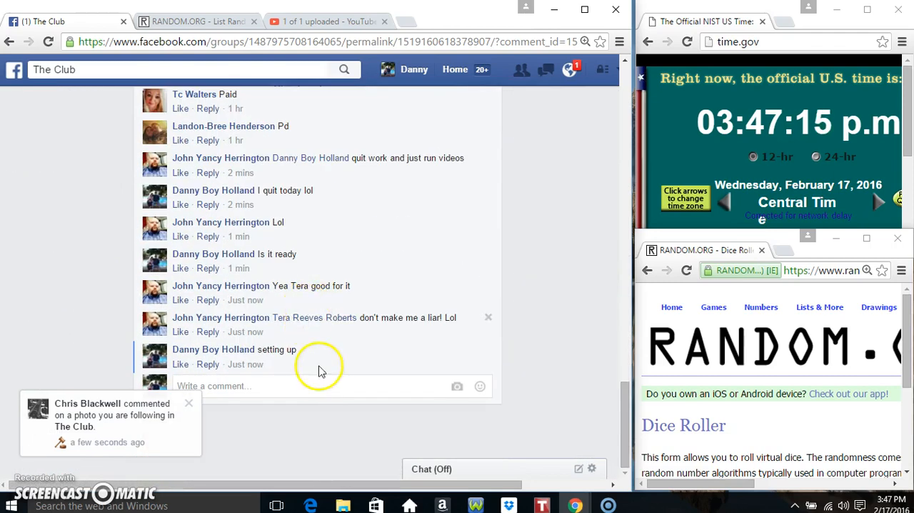
type("live")
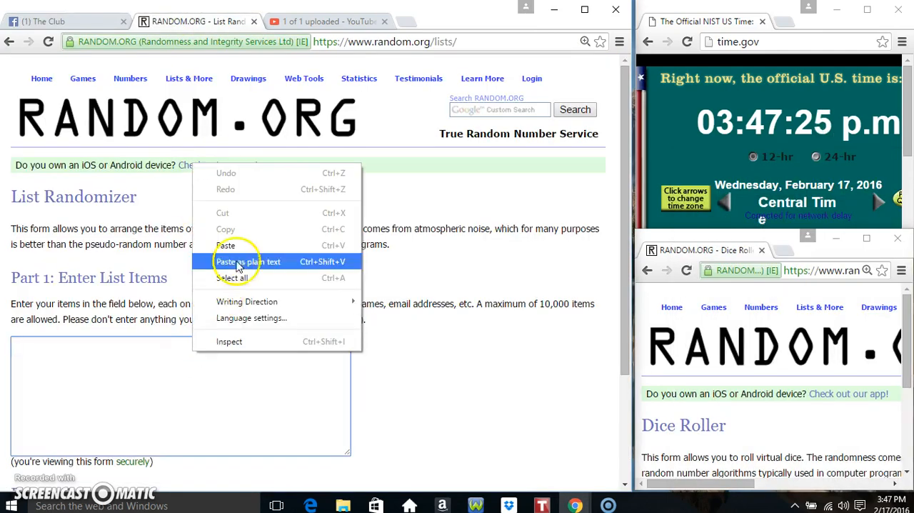
Paste the ten copied names as plain text into the List Randomizer box.
left_click(248, 261)
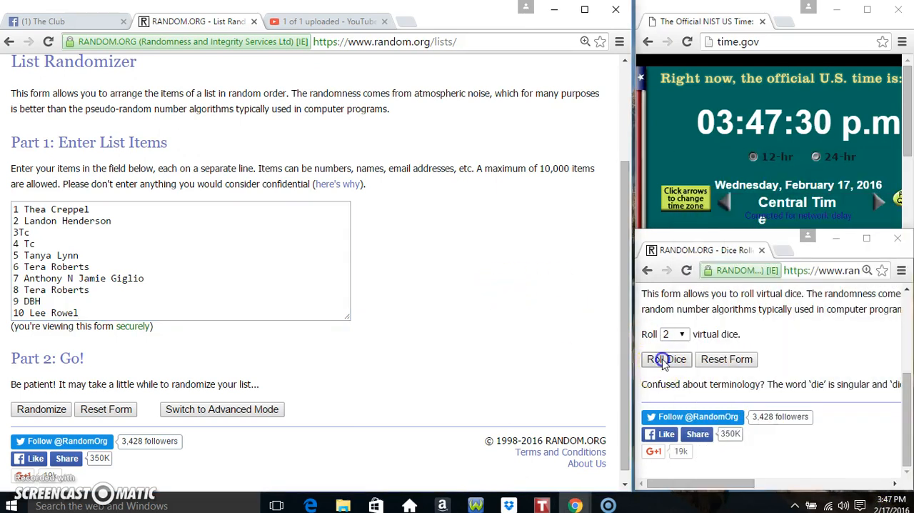
Roll the two dice, then roll them again.
left_click(666, 359)
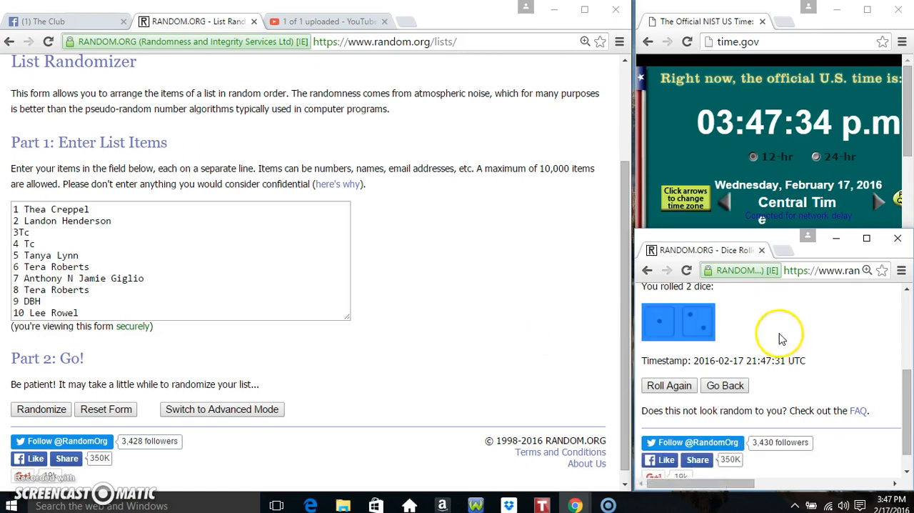
left_click(668, 385)
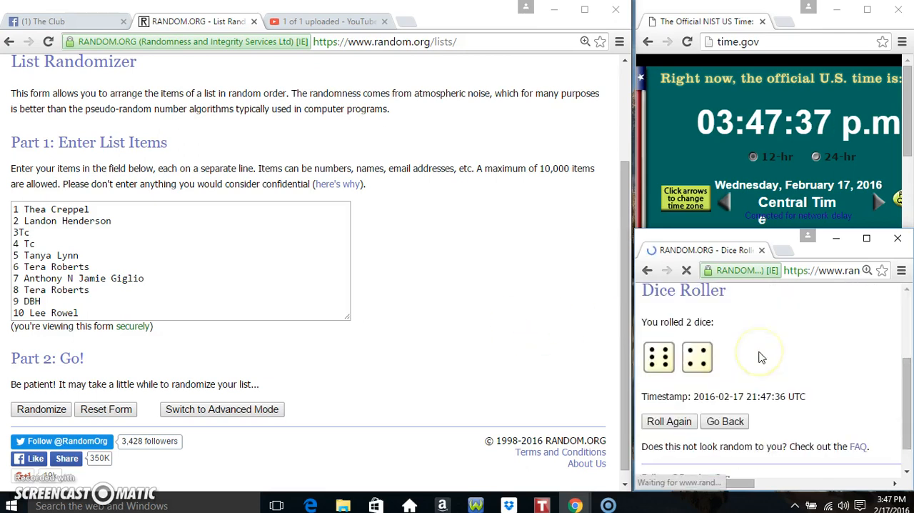
mouse_move(840, 416)
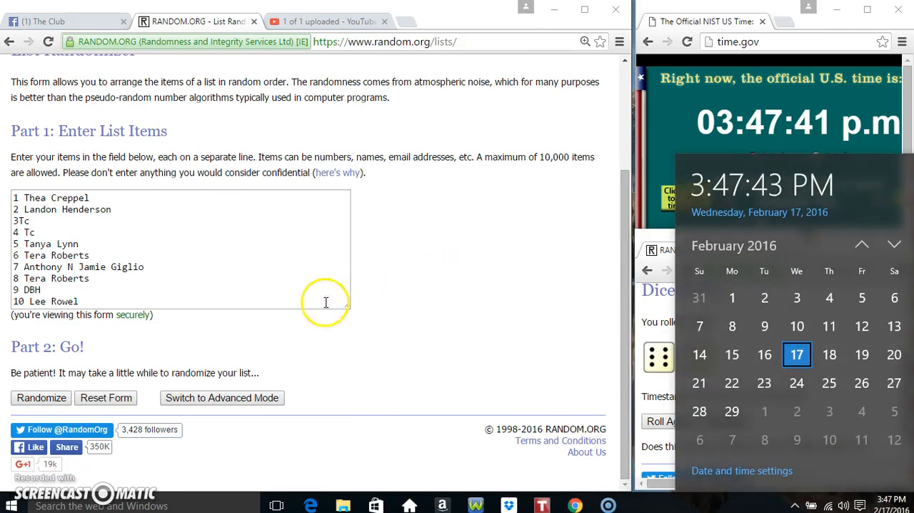
left_click(40, 398)
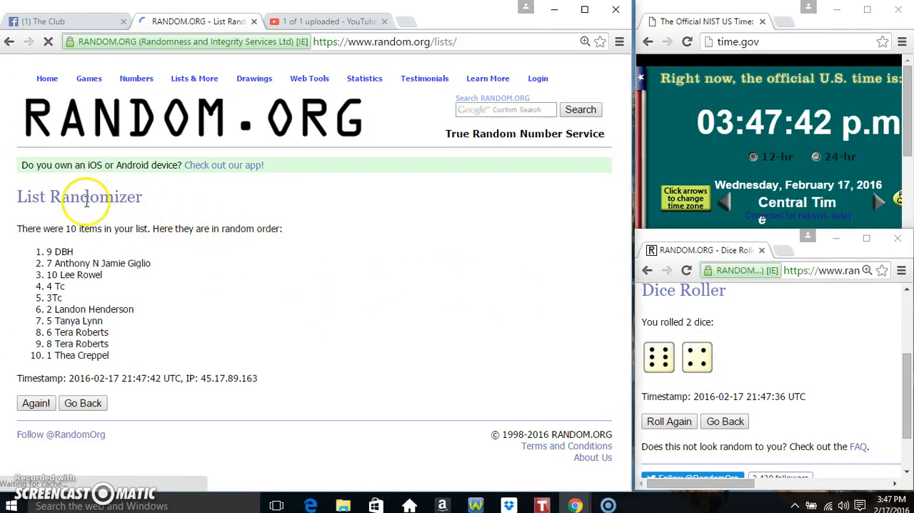
left_click(36, 403)
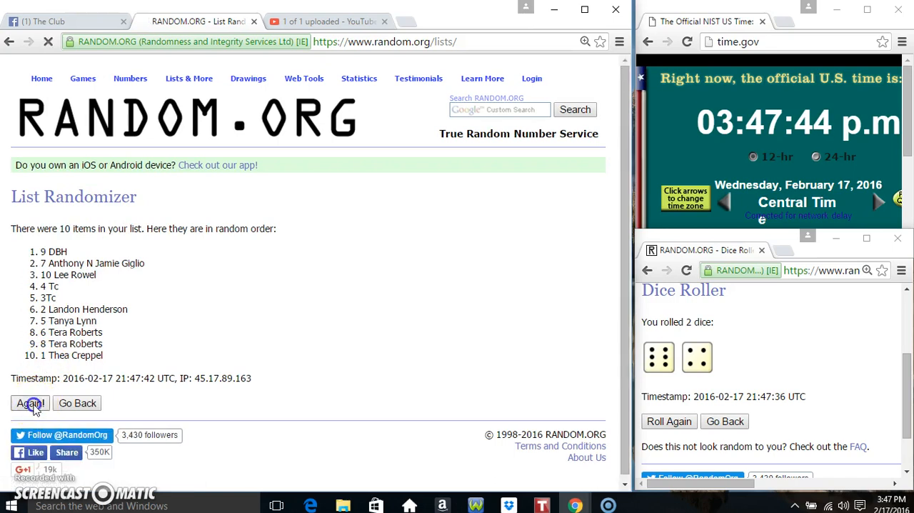
left_click(29, 403)
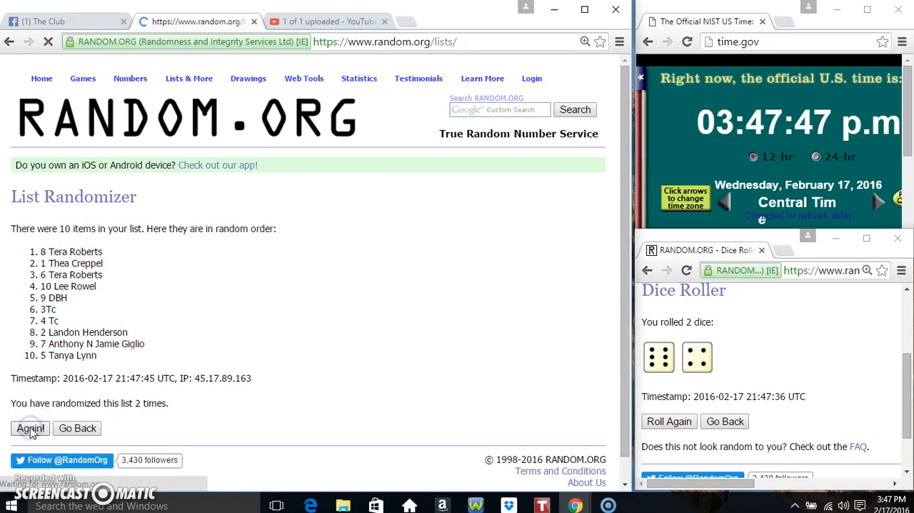
left_click(30, 428)
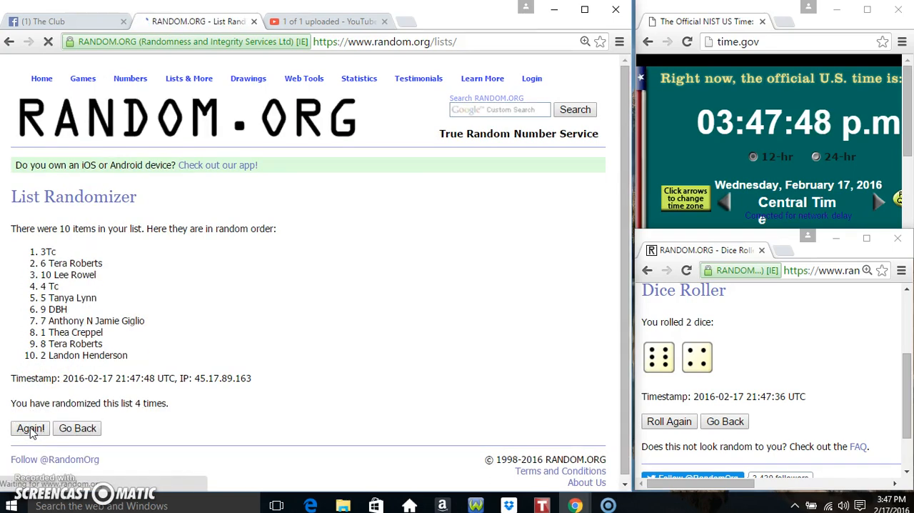
left_click(29, 428)
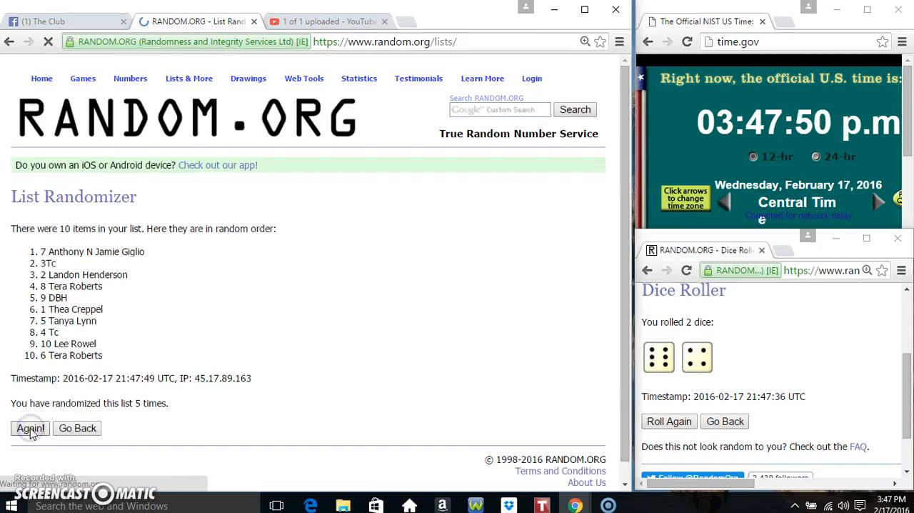
left_click(30, 428)
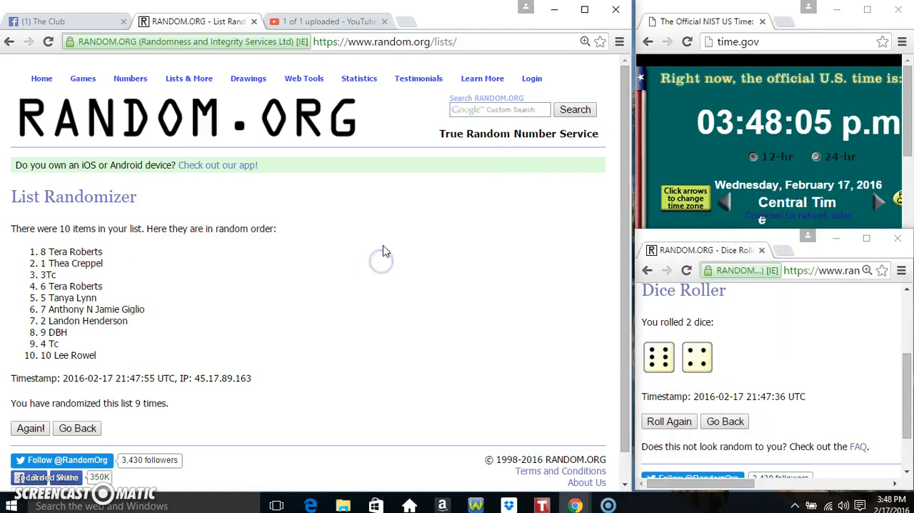
left_click(29, 428)
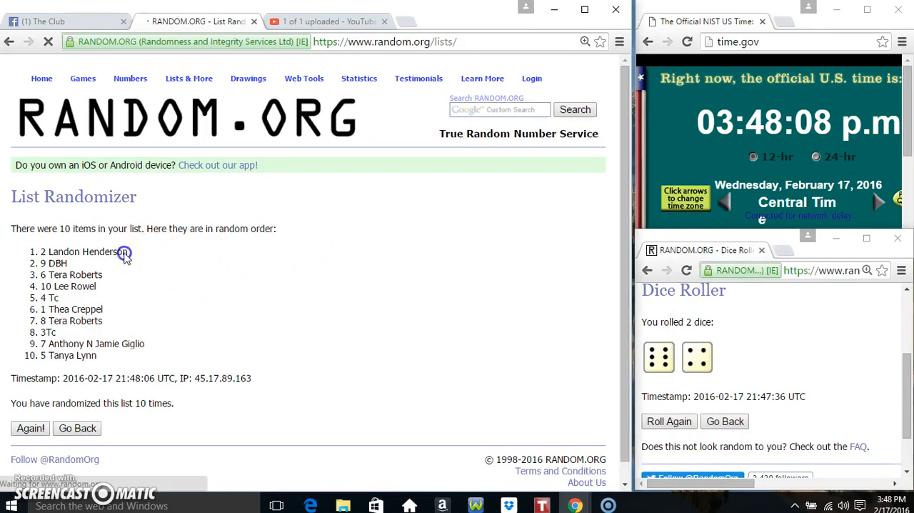
double_click(79, 252)
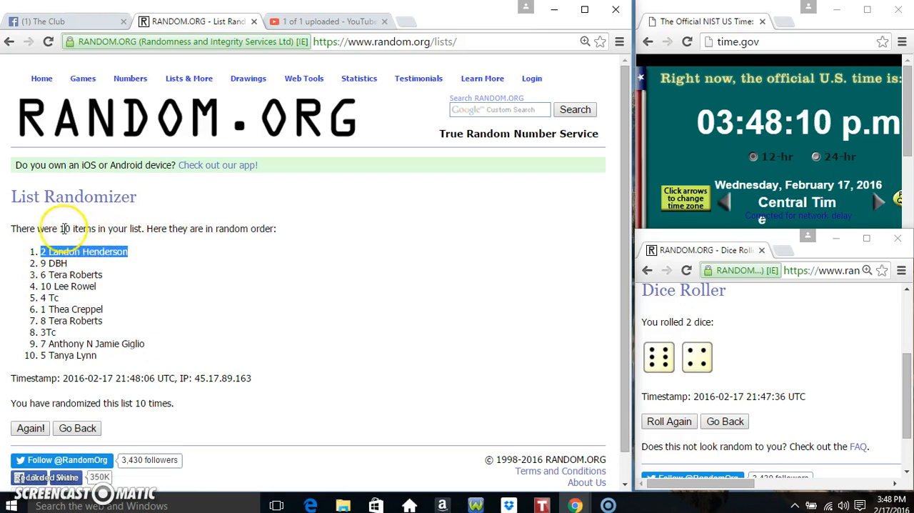